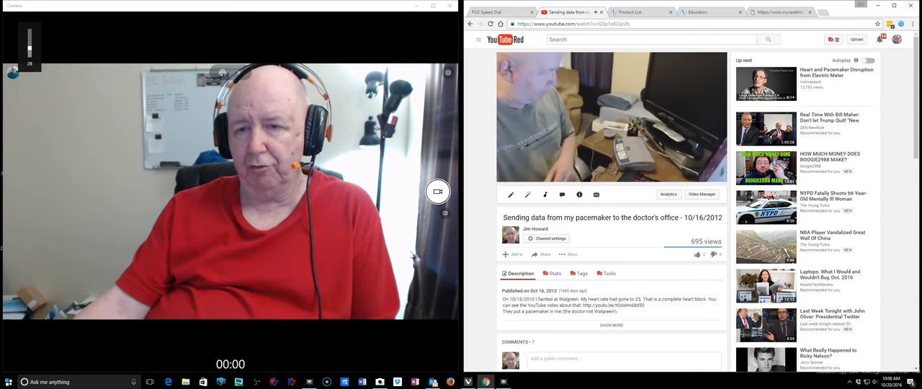
Show the Help page with contact numbers for monitor, heart device and ID card support.
{"action": "left_click", "coordinate": [611, 118]}
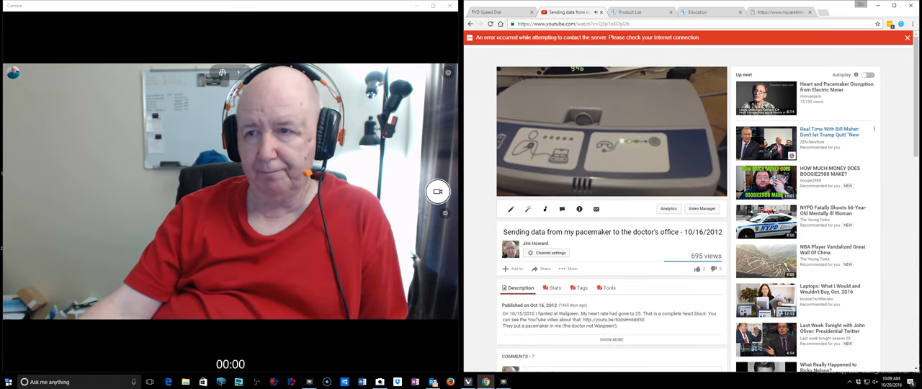
{"action": "left_click", "coordinate": [908, 37]}
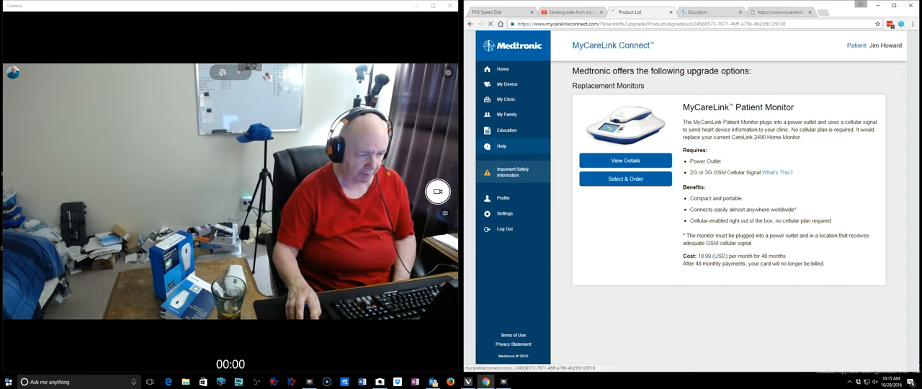
{"action": "left_click", "coordinate": [498, 147]}
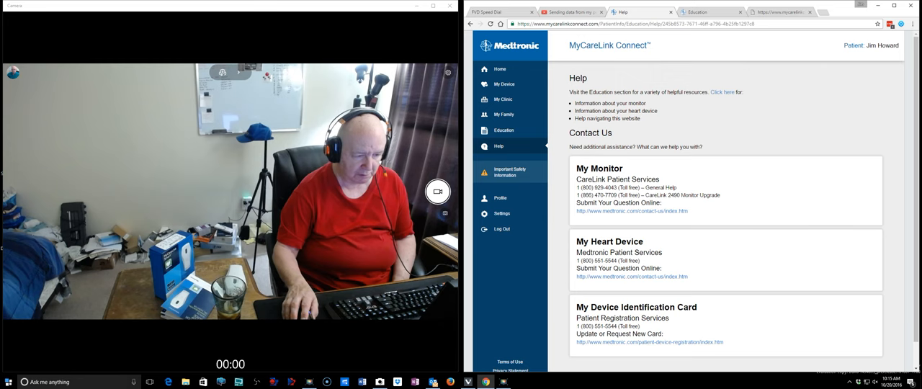
{"action": "scroll", "scroll_direction": "down", "scroll_amount": 3}
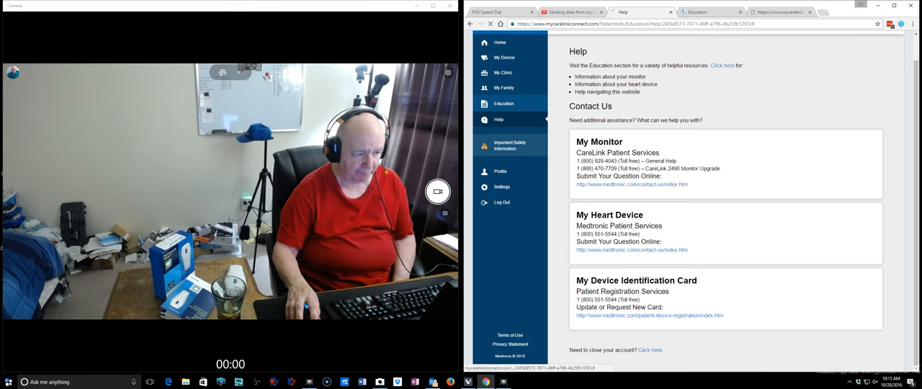
Show the Education page with the monitor setup and use guides expanded.
{"action": "left_click", "coordinate": [504, 104]}
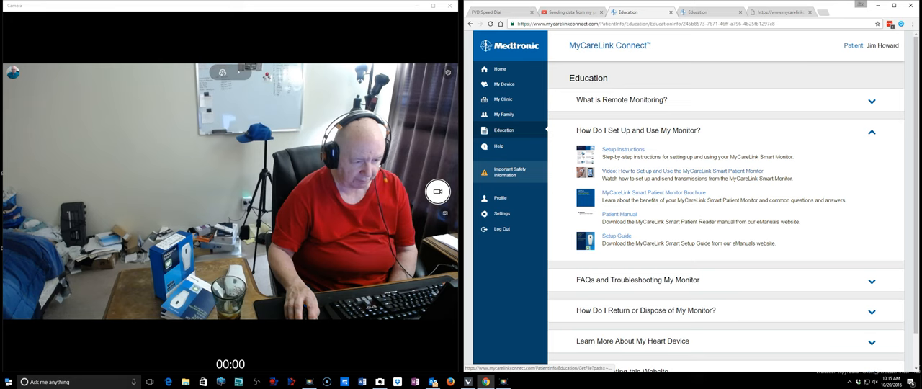
Return to the Dashboard showing the last successful transmission of October 20, 2016.
{"action": "left_click", "coordinate": [672, 170]}
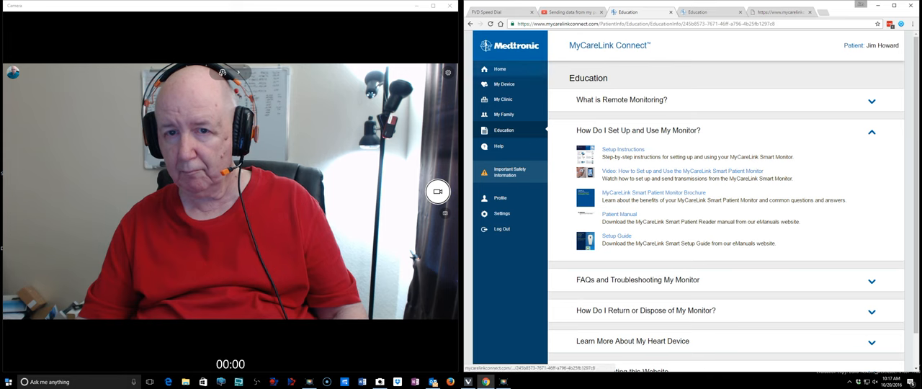
{"action": "left_click", "coordinate": [501, 69]}
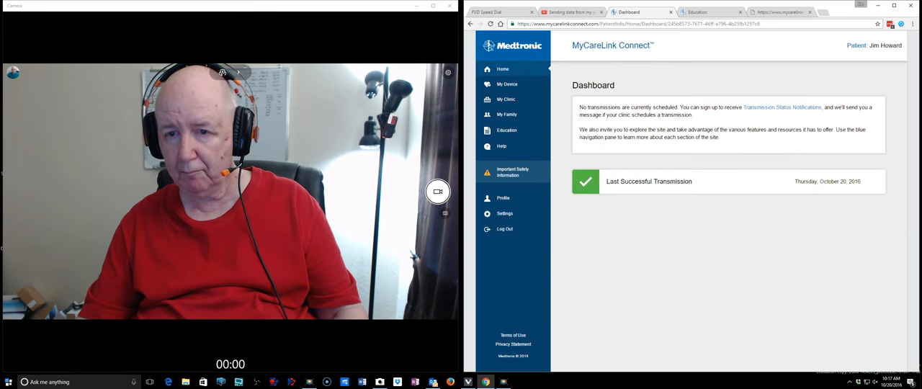